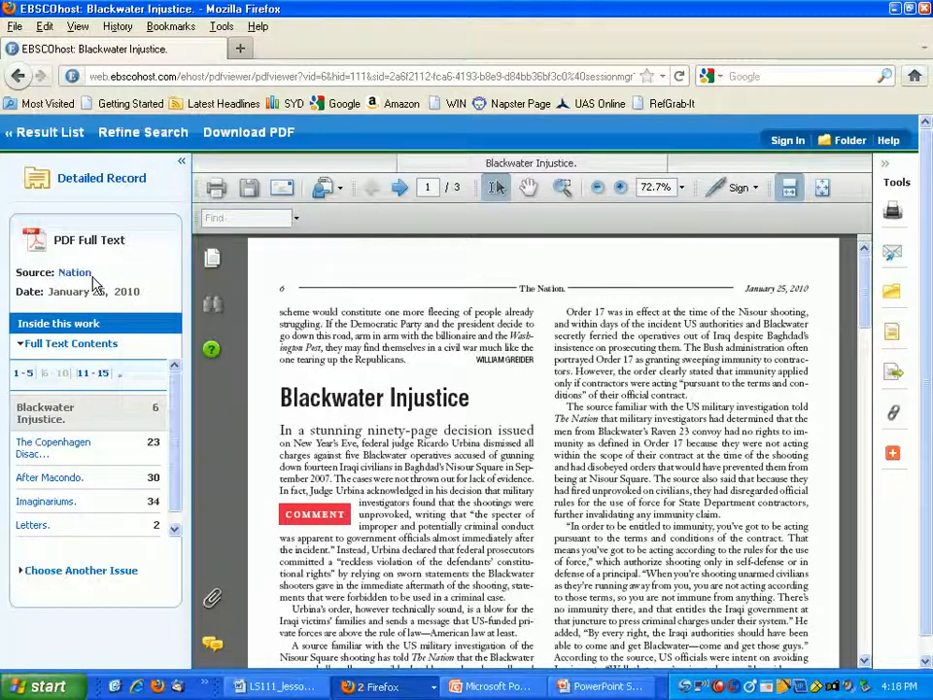
mouse_move(107, 279)
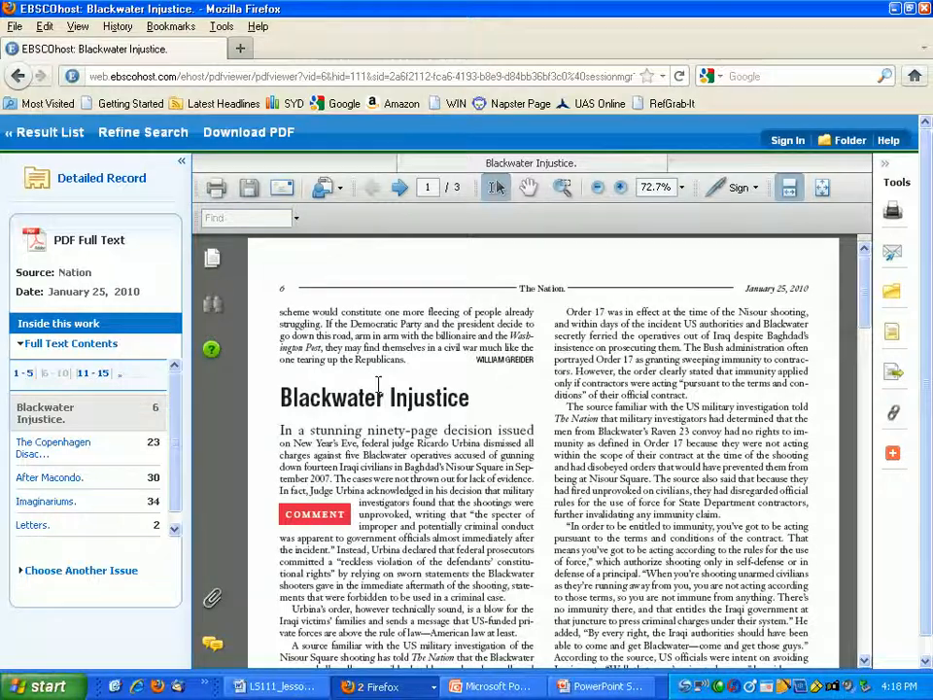
Scroll the Blackwater Injustice PDF down to page 3 of 3 and its copyright notice.
scroll(down, 3)
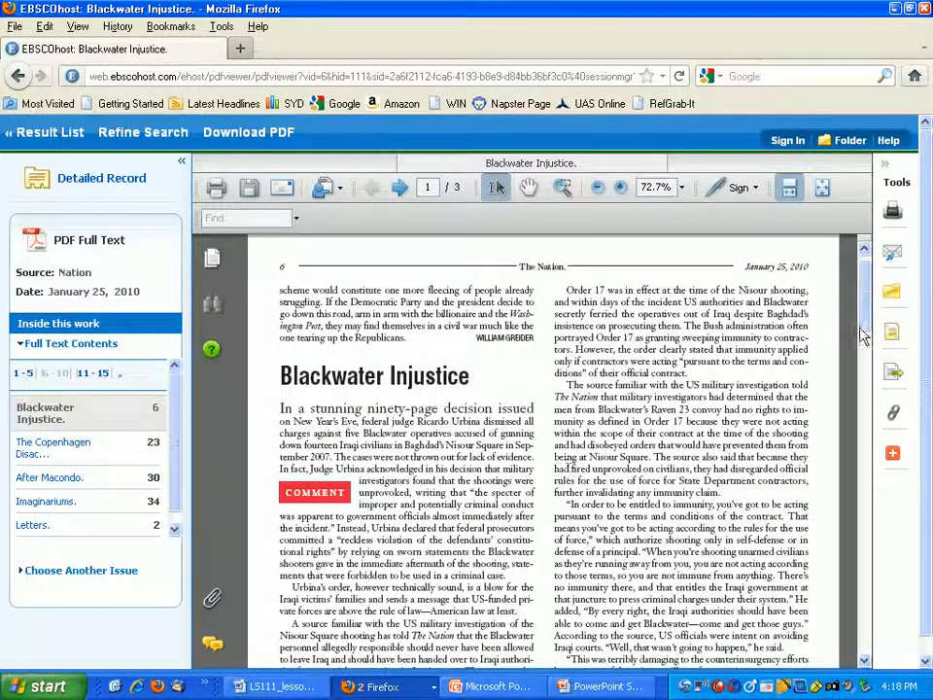
scroll(down, 3)
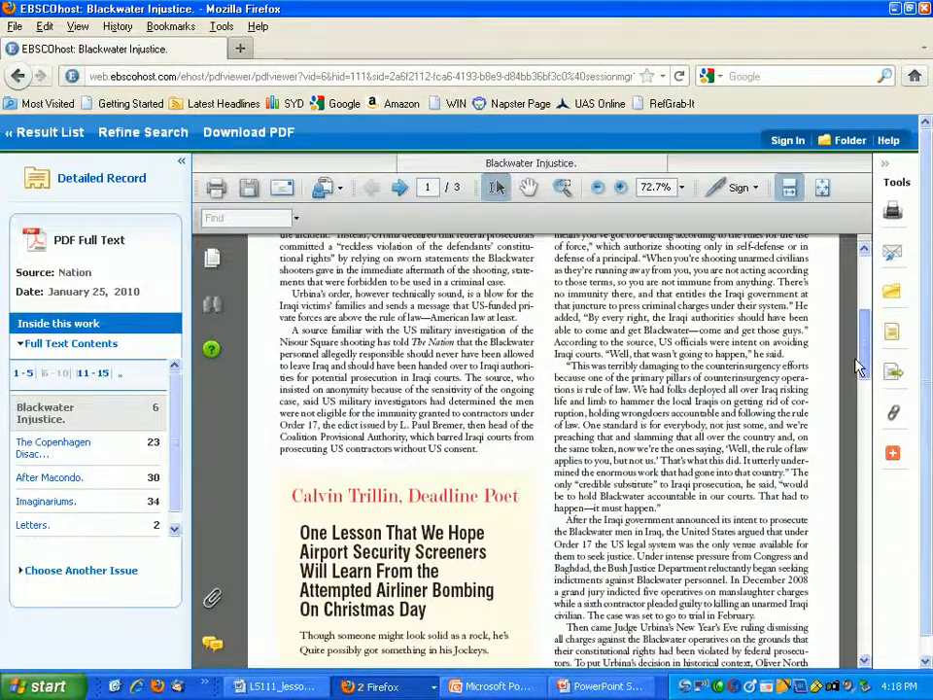
click(398, 187)
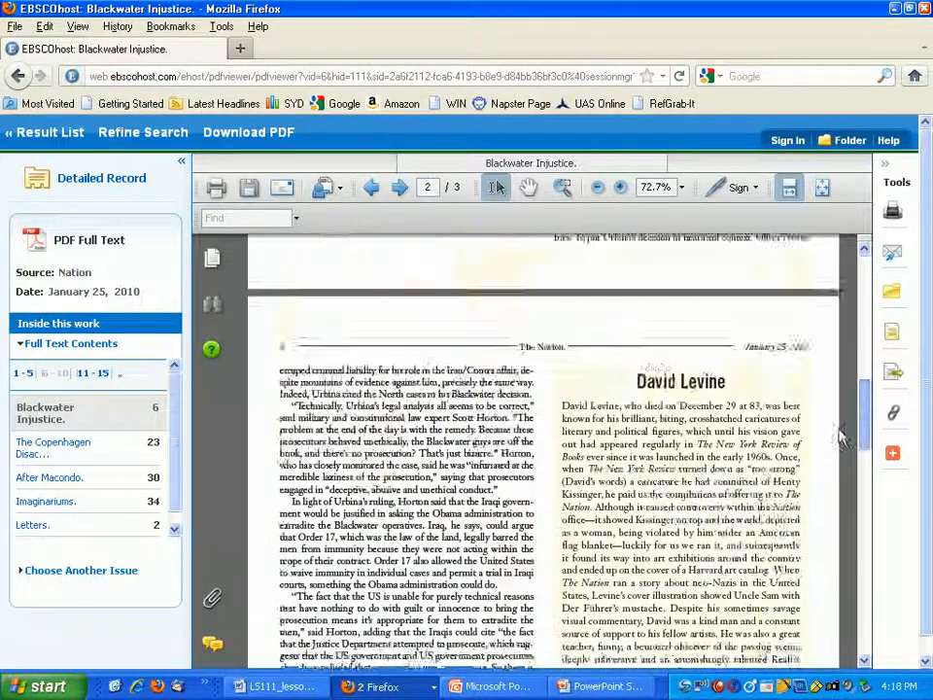
scroll(down, 3)
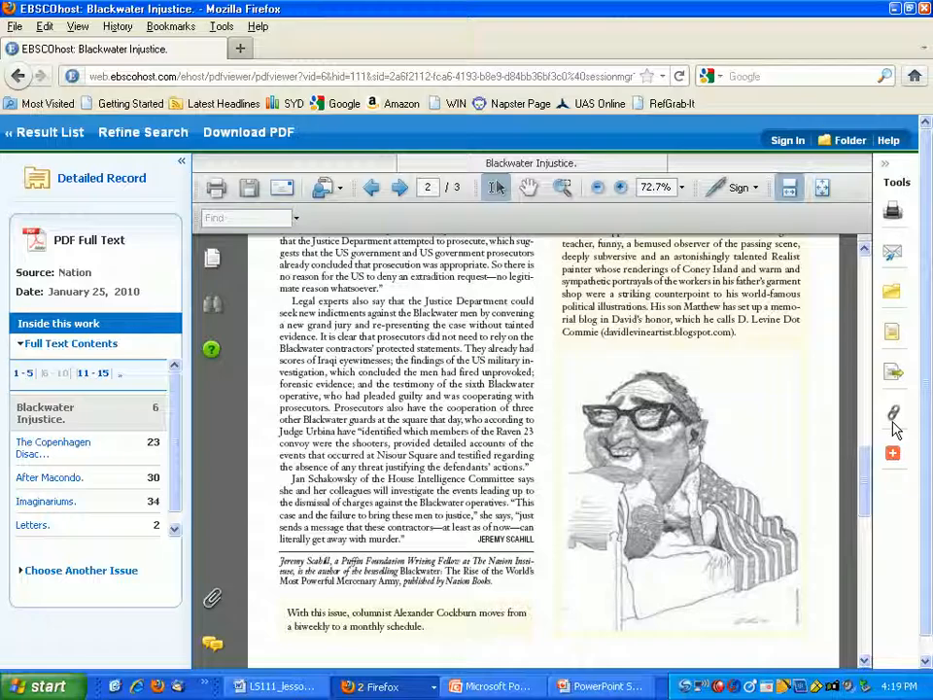
click(398, 187)
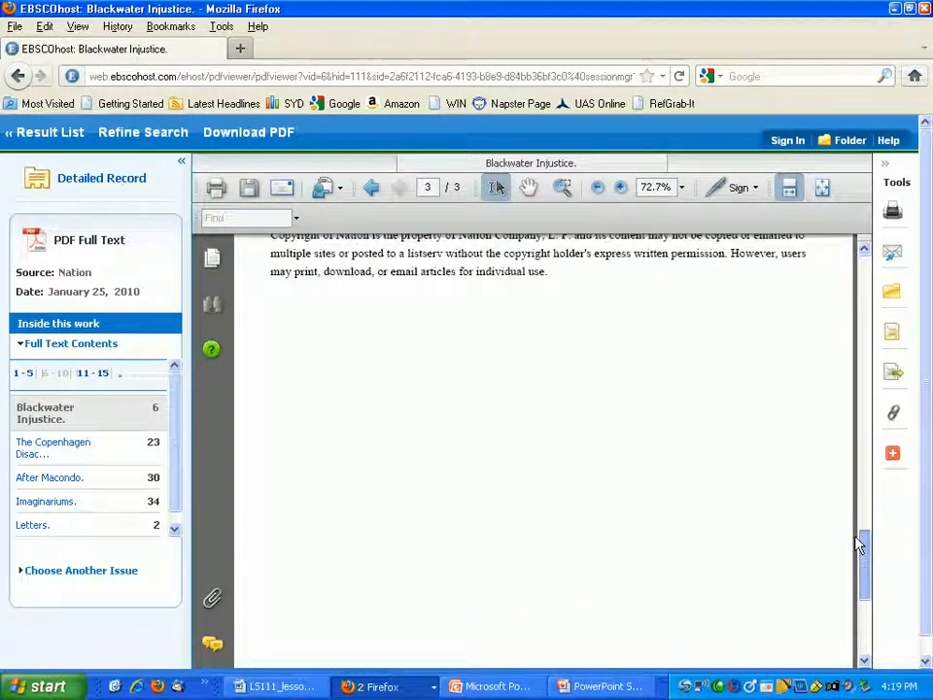
Switch from Firefox to the LS111 Word worksheet showing the article's database details.
click(369, 186)
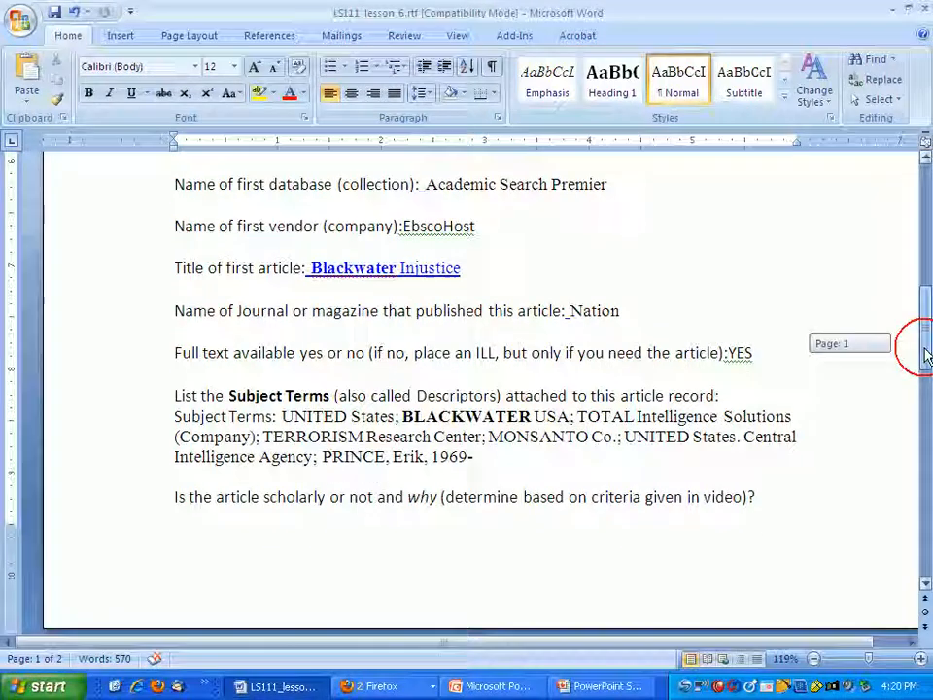
scroll(down, 3)
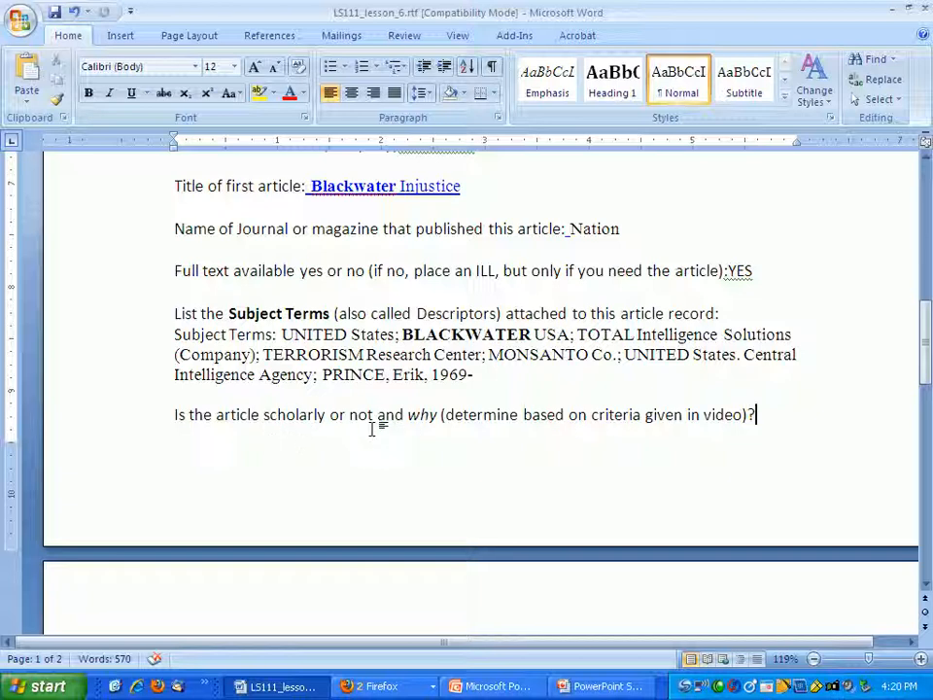
mouse_move(325, 438)
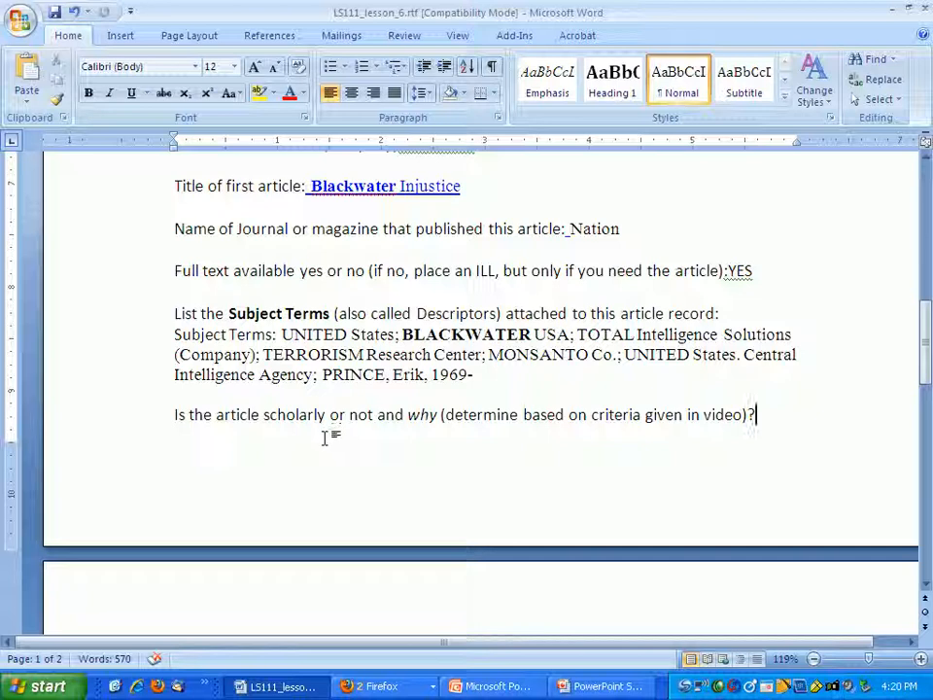
mouse_move(564, 451)
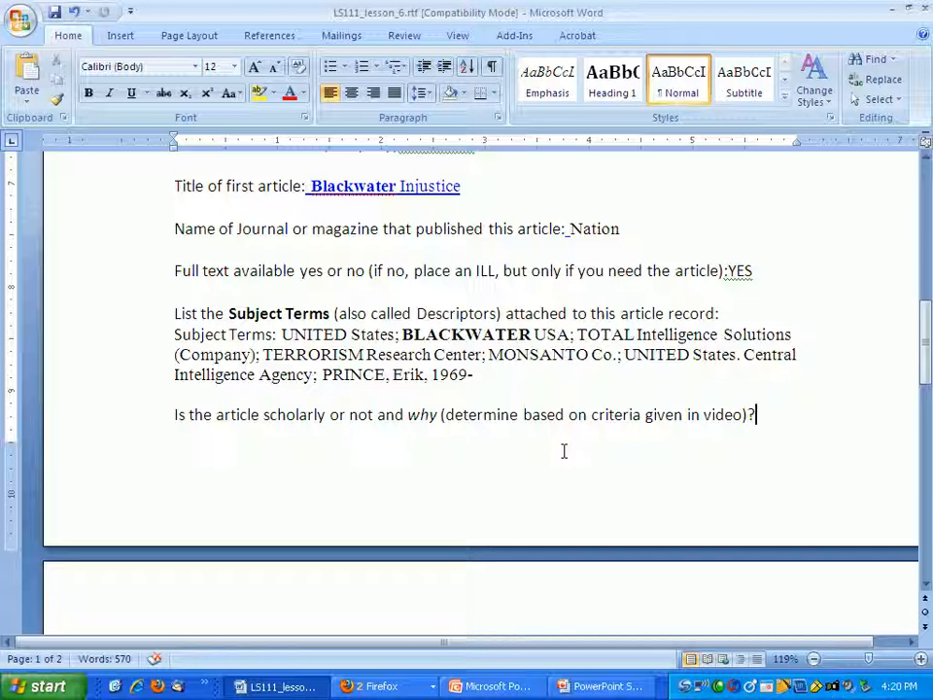
mouse_move(358, 439)
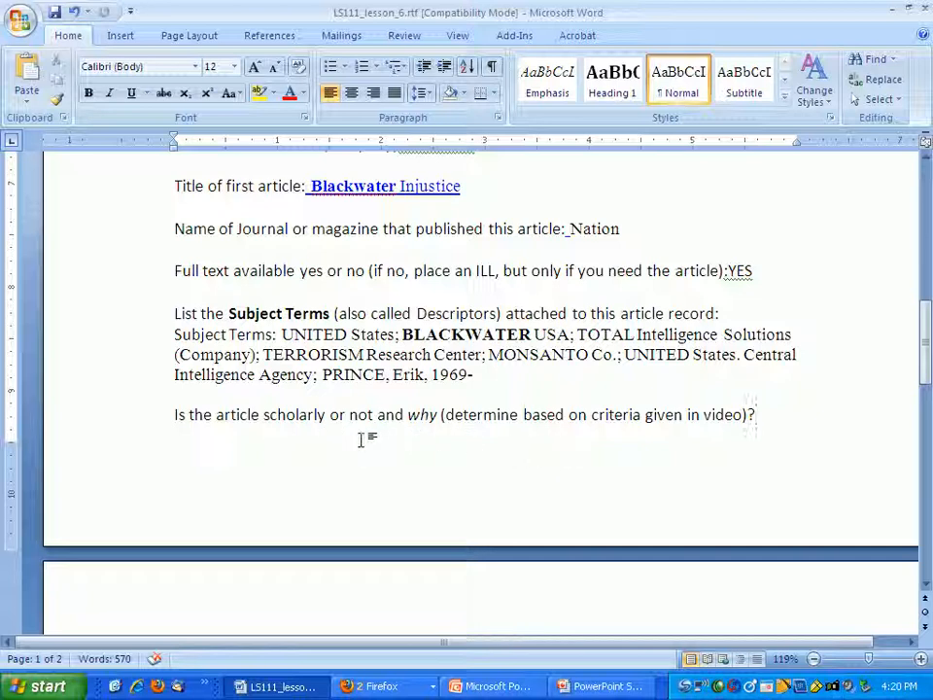
mouse_move(535, 457)
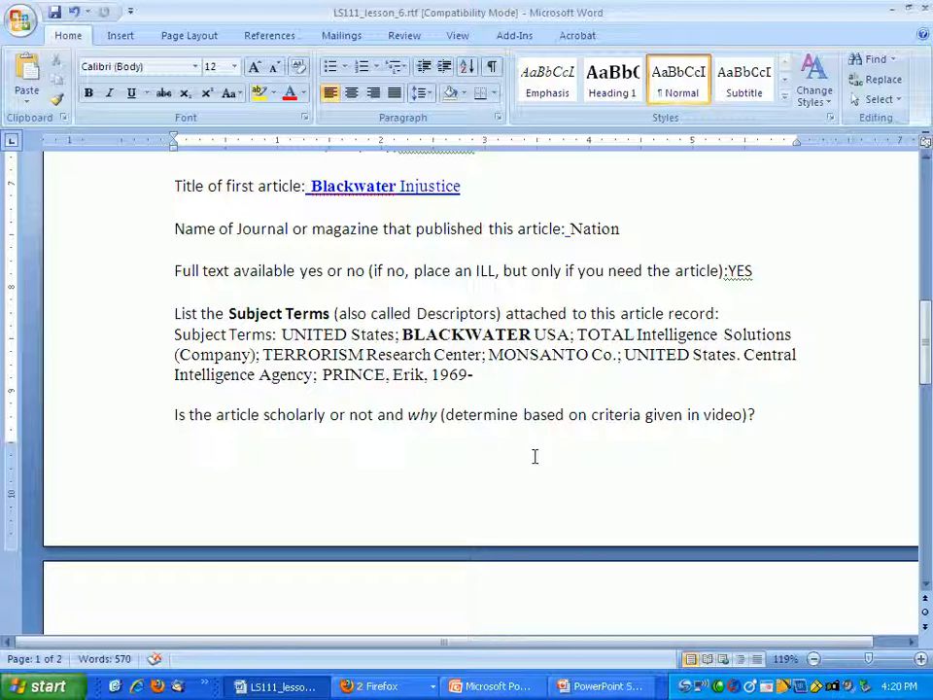
click(756, 415)
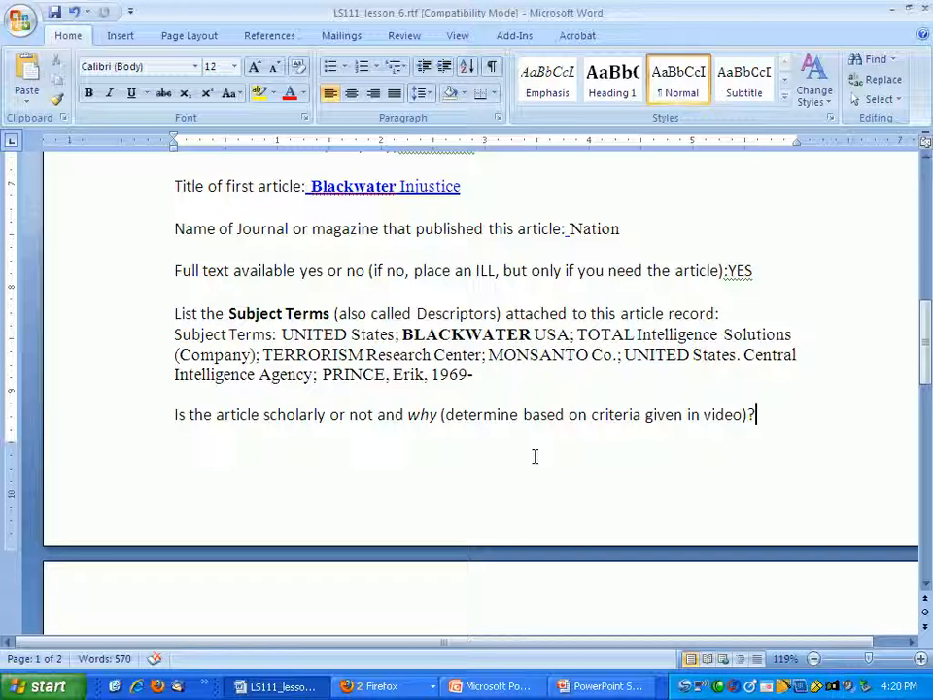
mouse_move(451, 437)
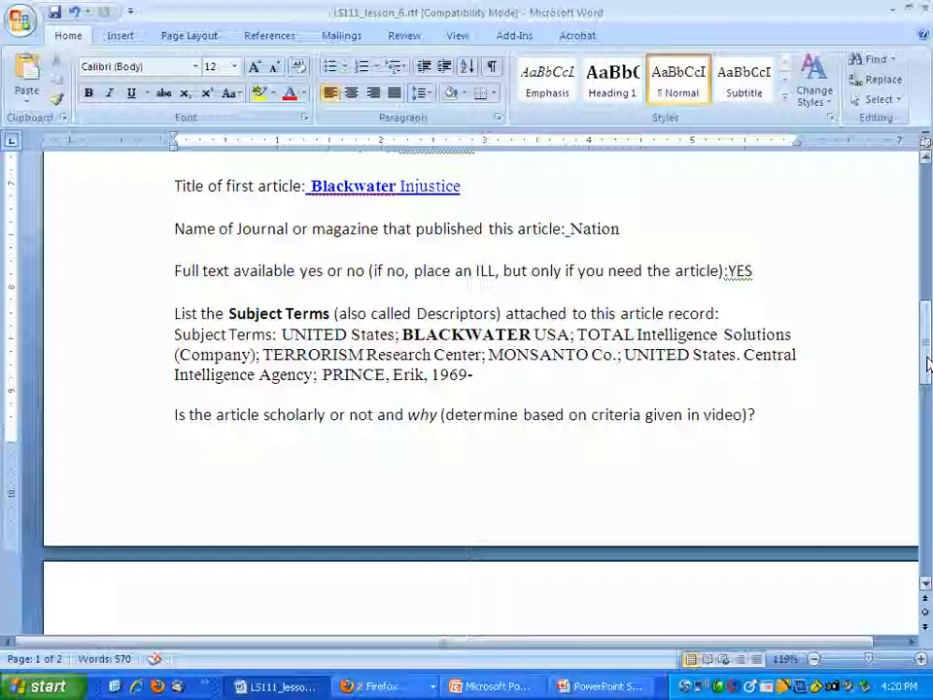
scroll(down, 3)
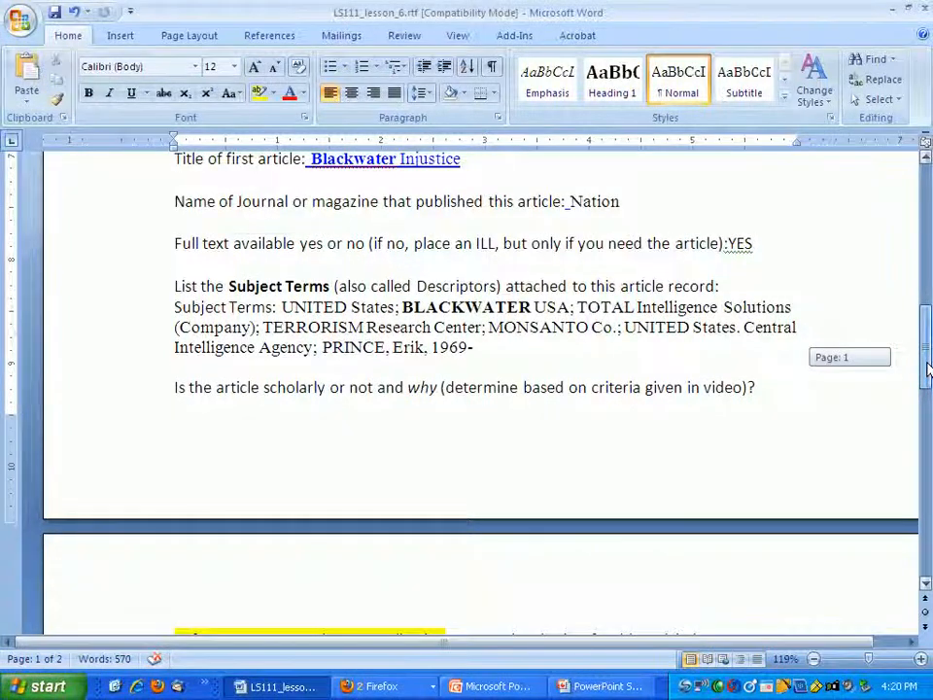